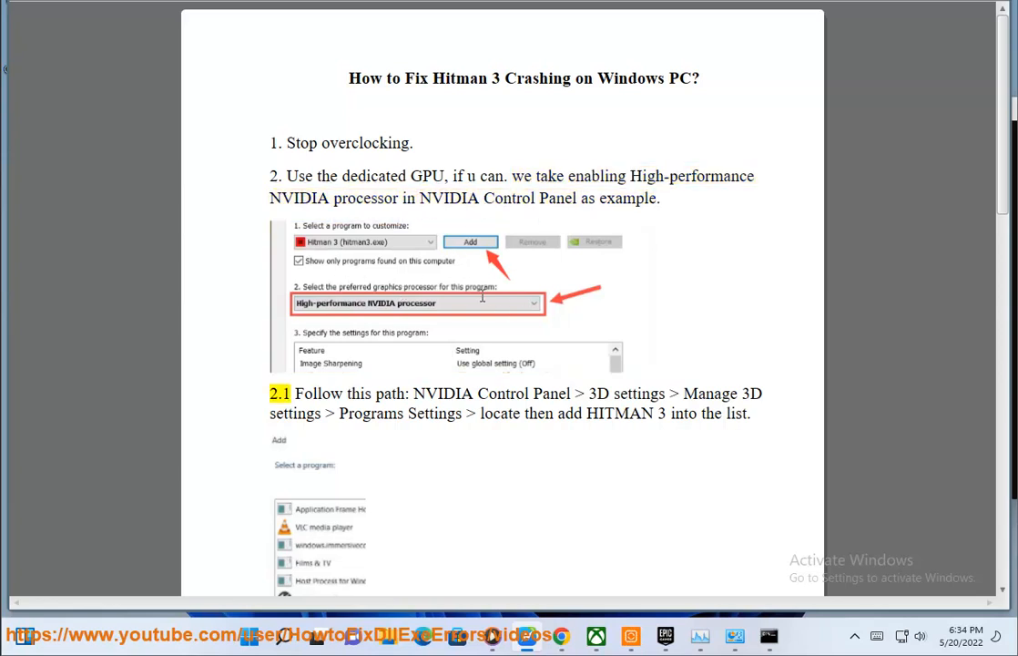
Read the Hitman 3 crash-fix guide down to step 3 and launch the Epic Games Launcher from the taskbar.
scroll("down", 3)
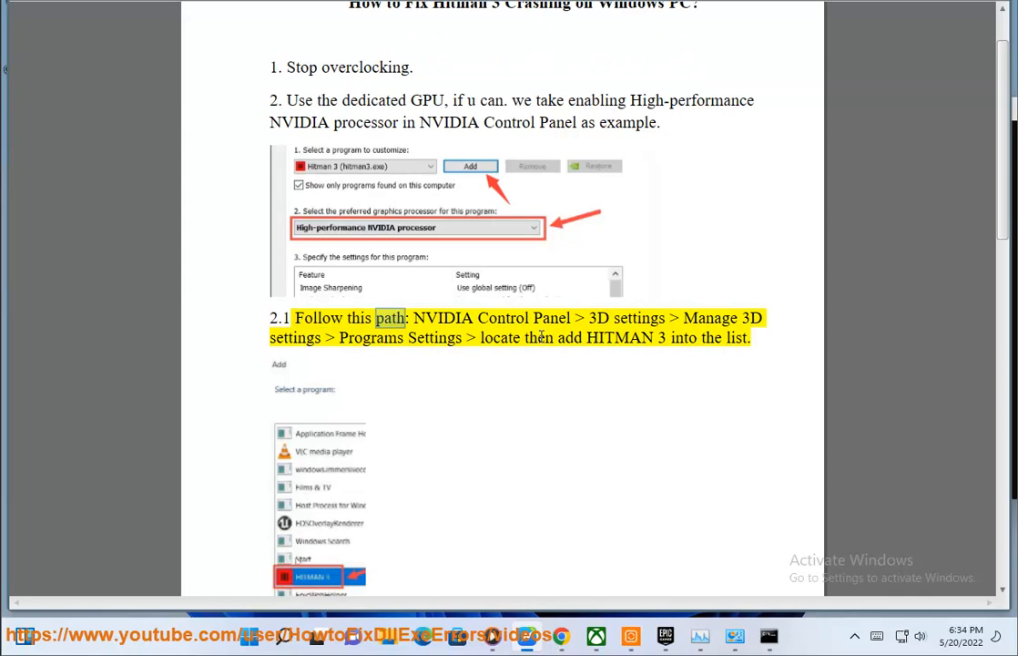
scroll("down", 3)
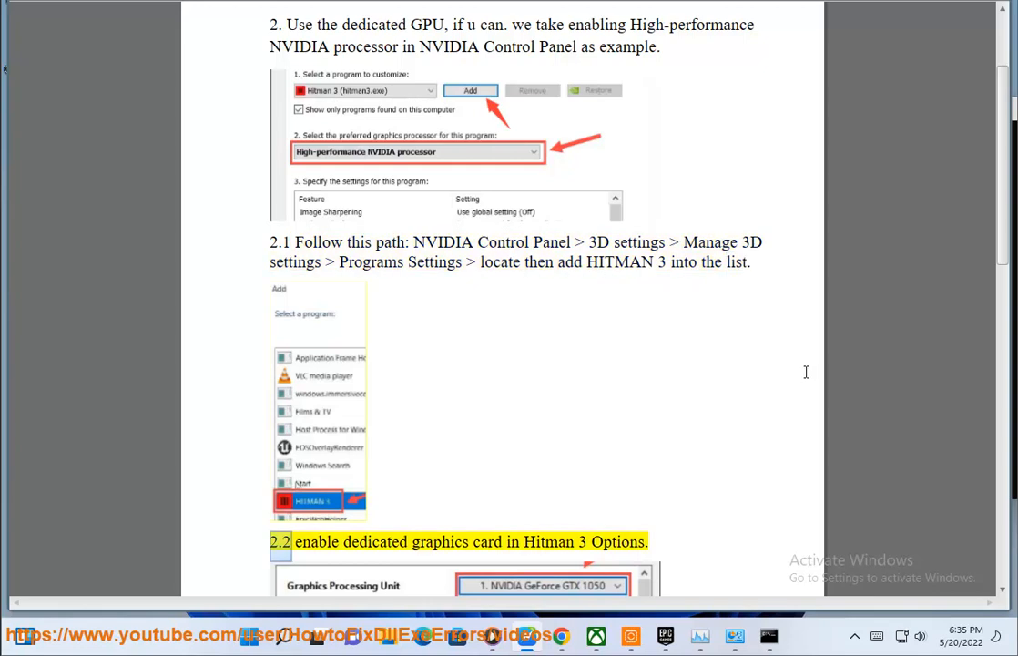
scroll("down", 3)
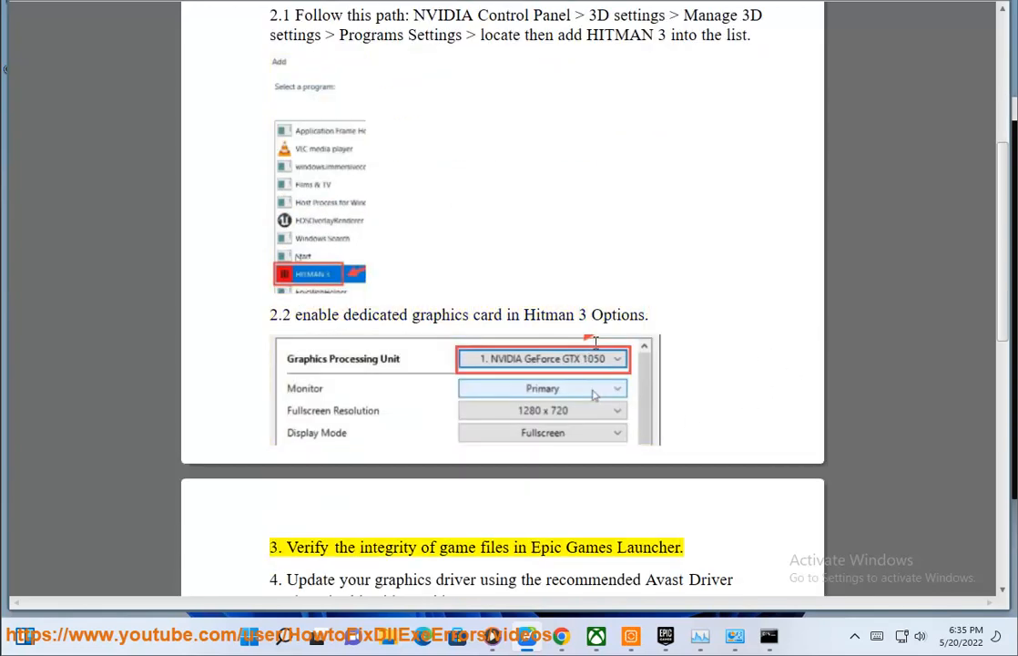
scroll("down", 3)
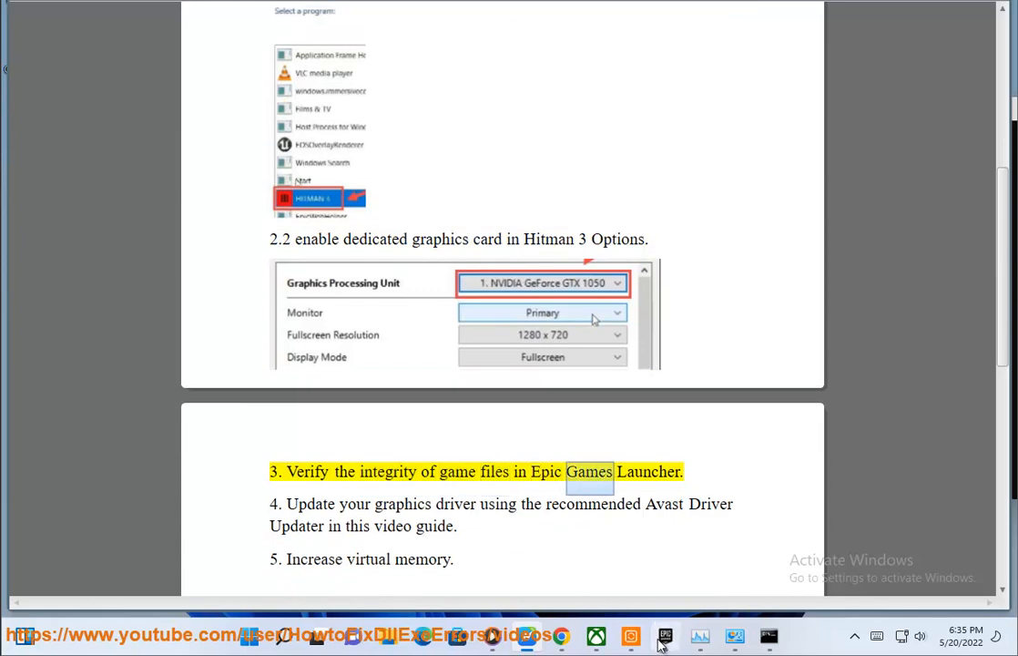
left_click(665, 635)
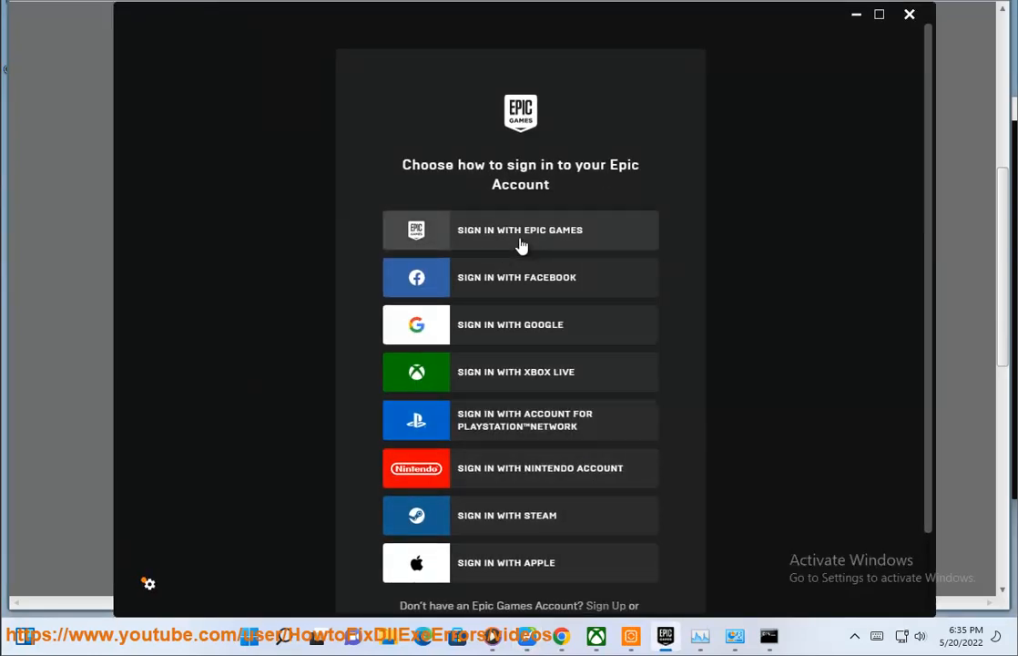